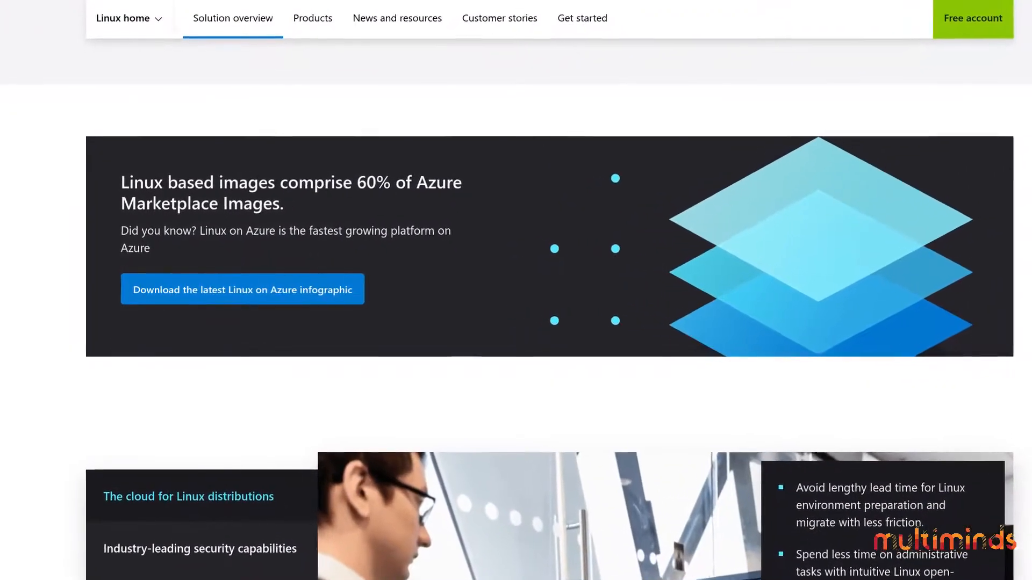
Show the kernel release with uname -r after scrolling through earlier output
scroll(down, 3)
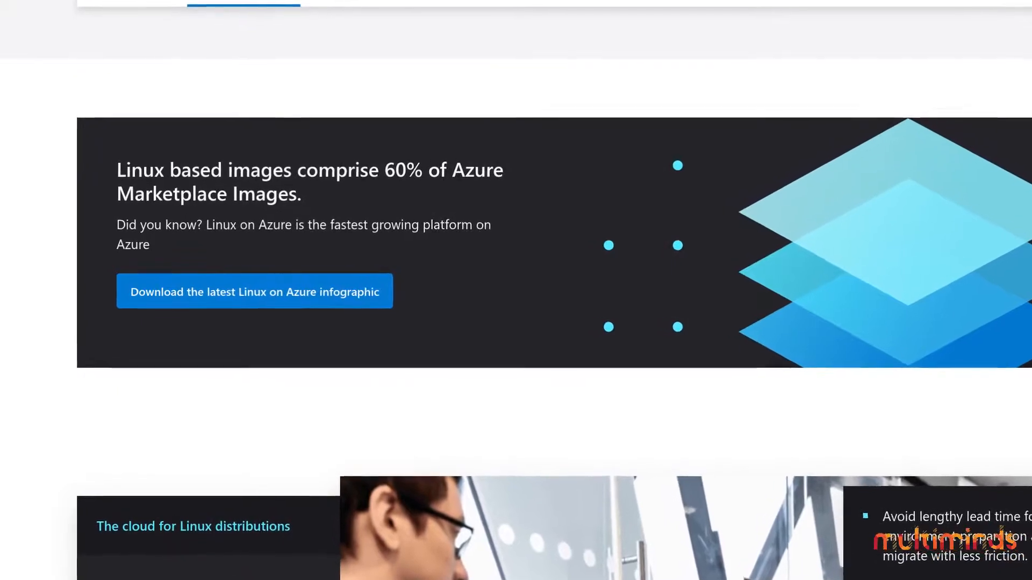
scroll(up, 3)
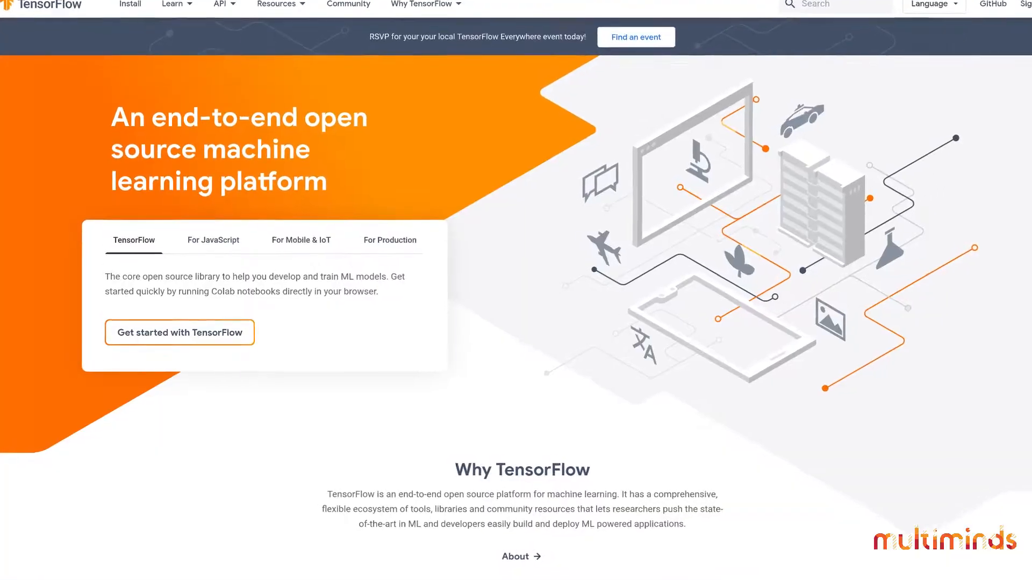
scroll(down, 3)
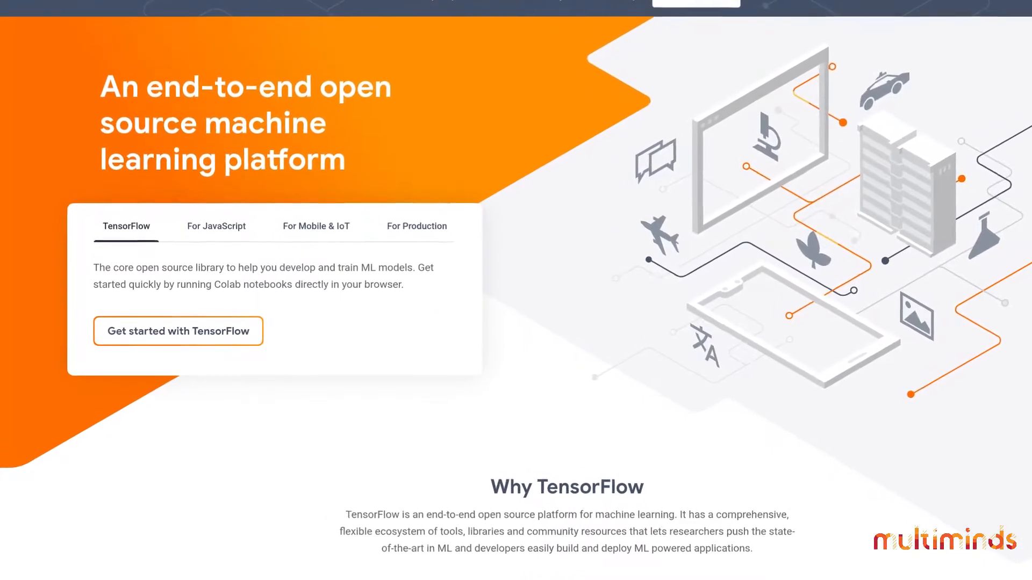
scroll(down, 3)
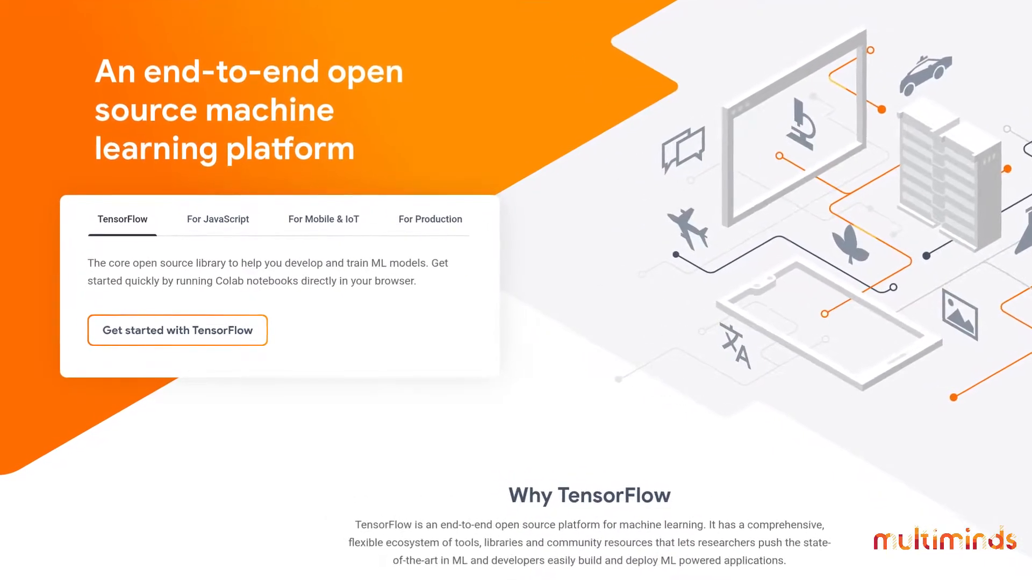
scroll(down, 3)
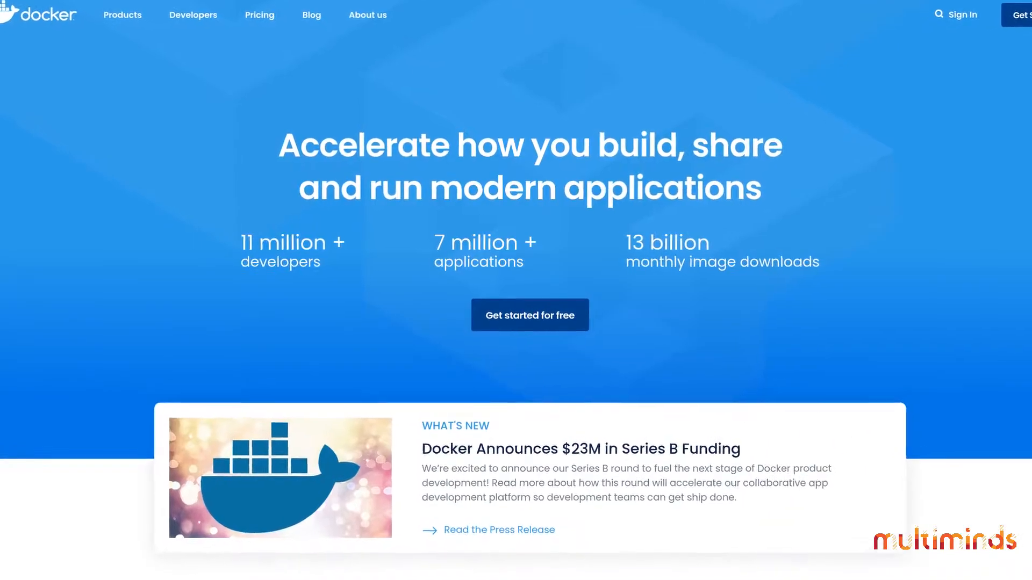
scroll(down, 3)
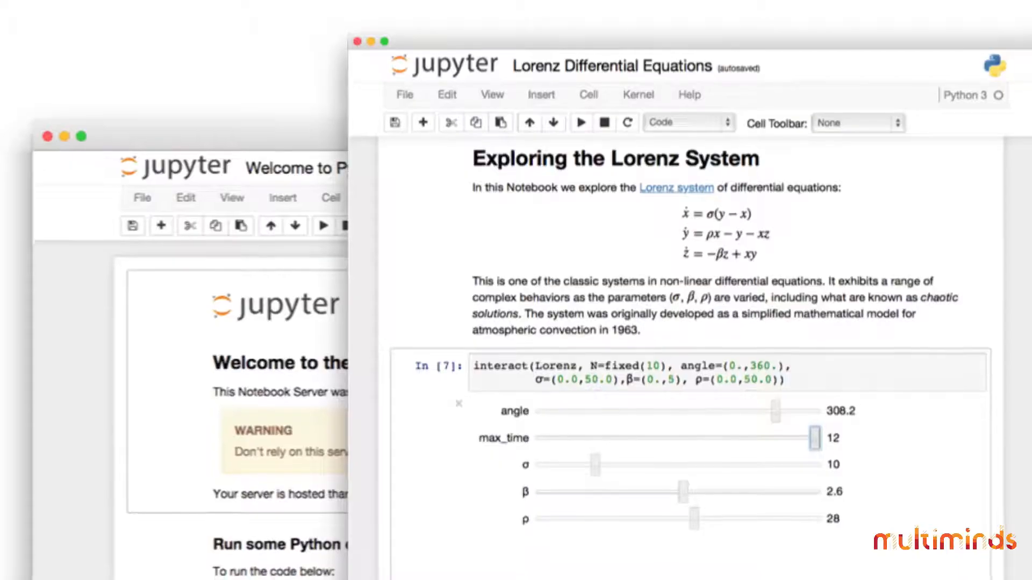
scroll(down, 3)
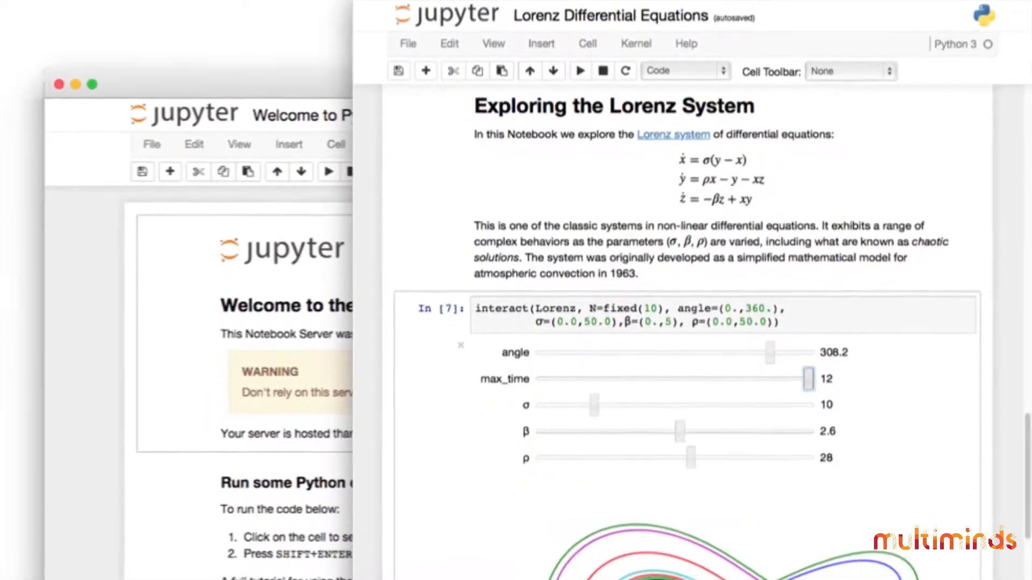
scroll(down, 3)
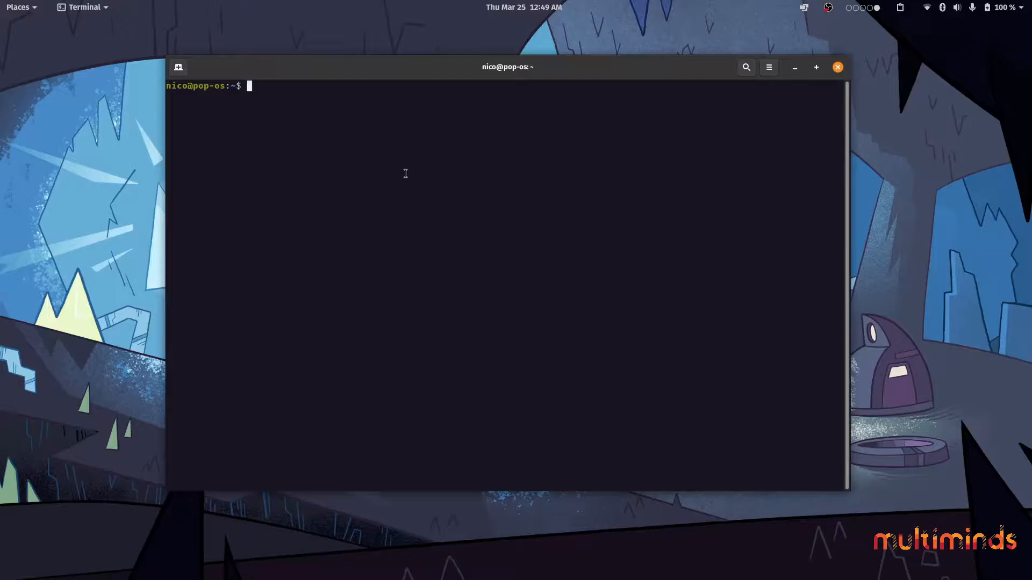
text(uname -r)
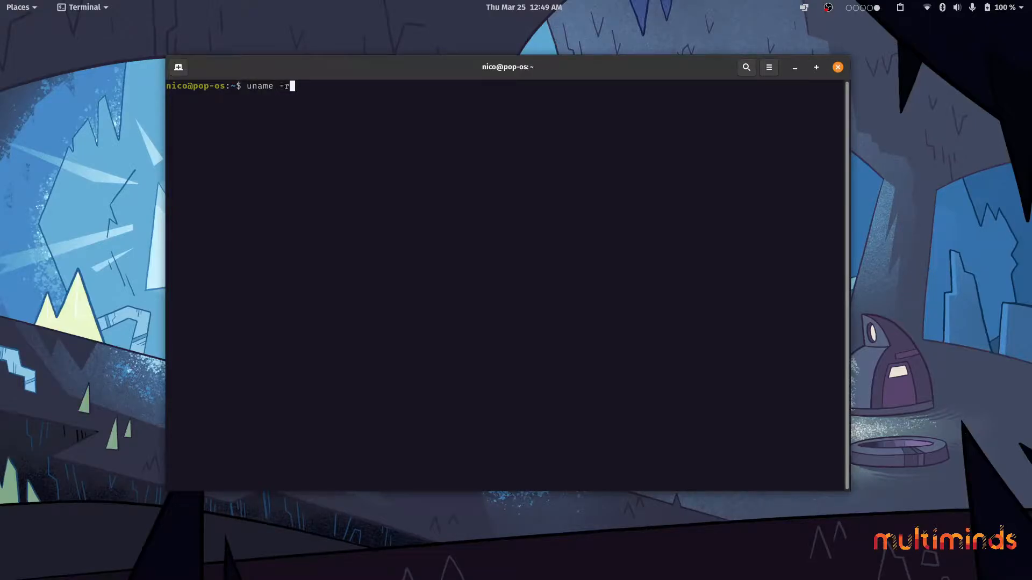
key(Return)
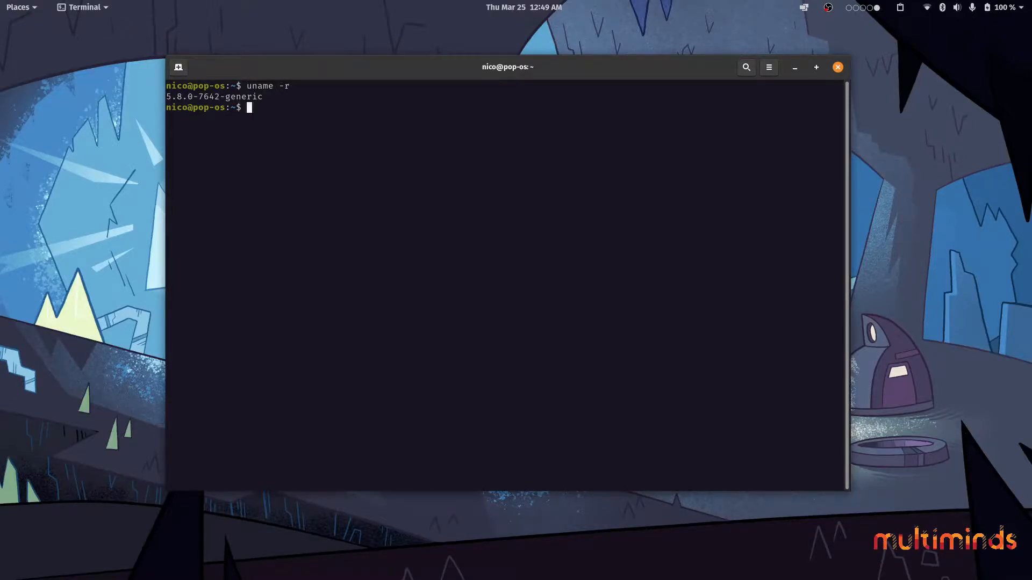
List only the Mesa lines of the graphics info with glxinfo | grep Mesa
text(glxinfo)
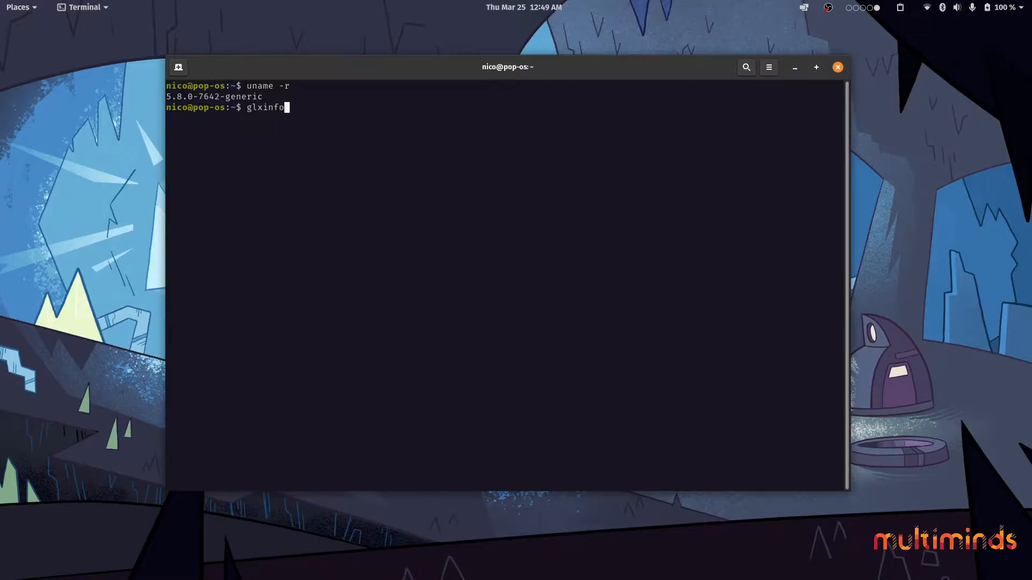
text(| grep)
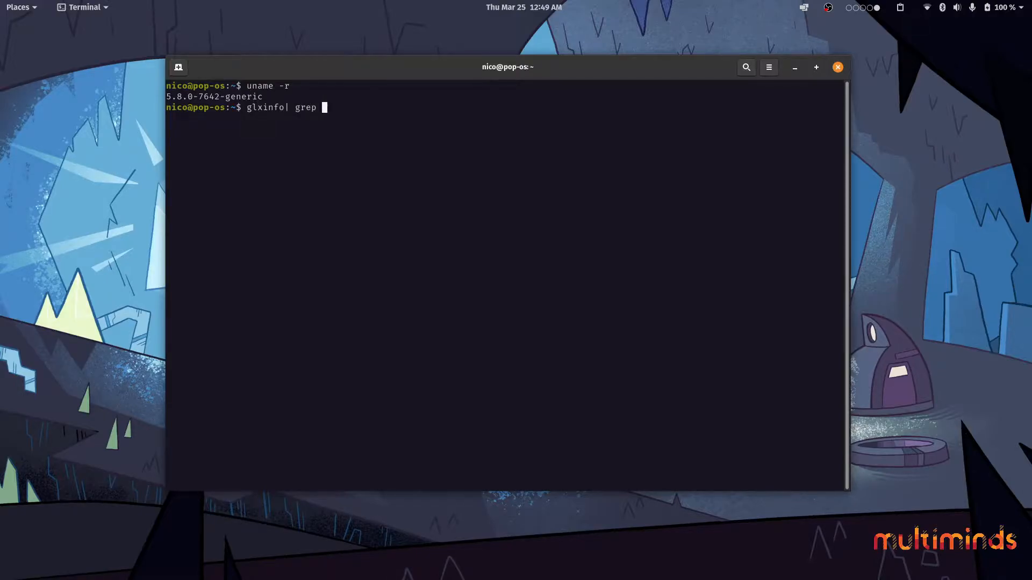
key(Return)
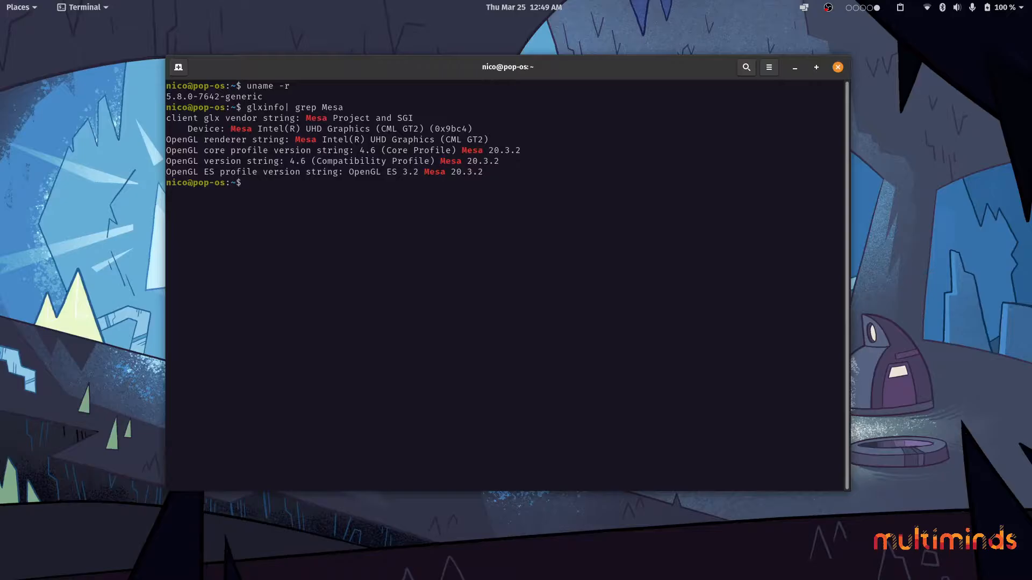
Show a rainbow-coloured system summary with neofetch | lolcat
text(neofetch | lo)
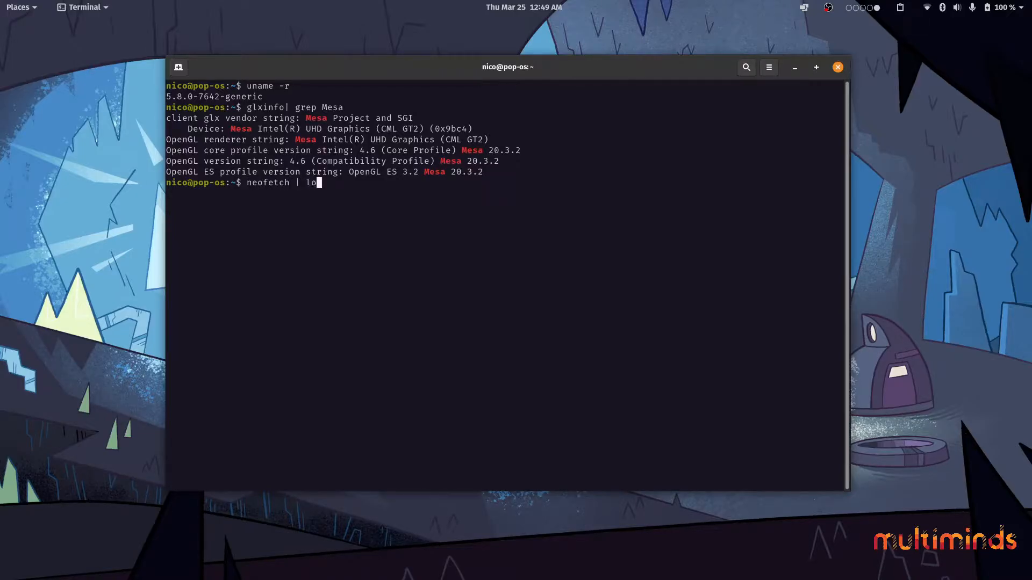
key(Return)
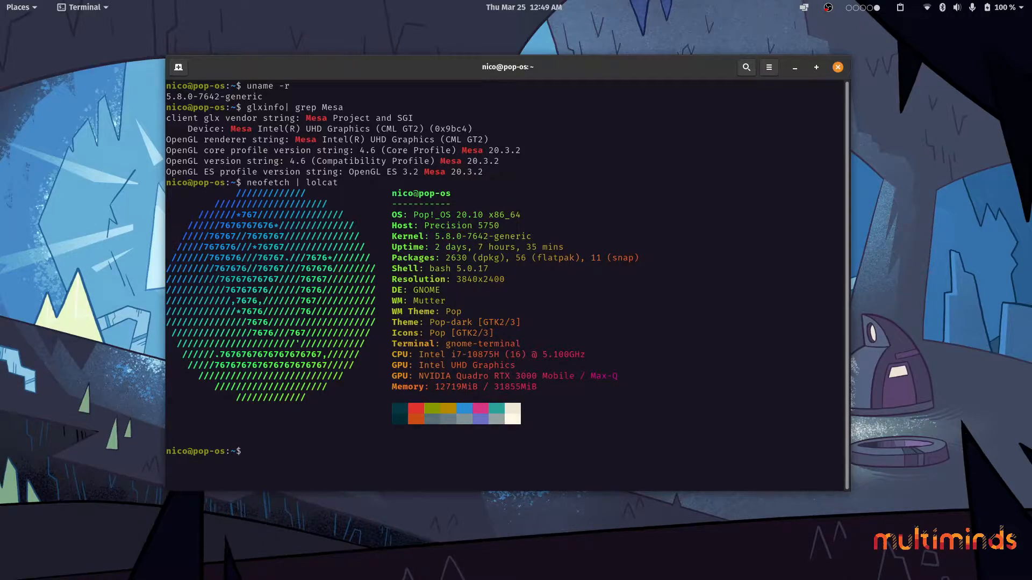
Start a colourised live process monitor with top | lolcat
text(top)
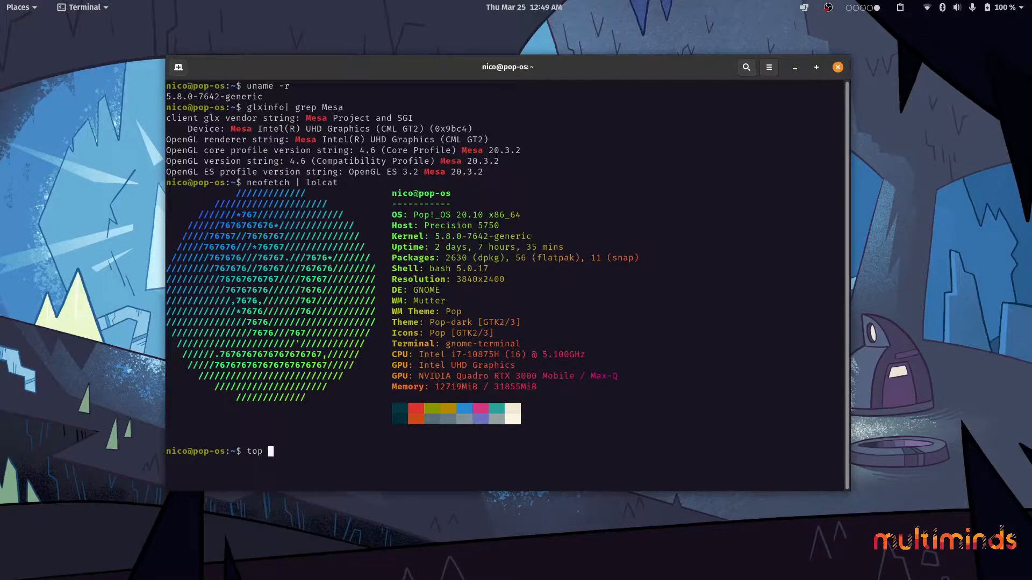
text(| lolcat)
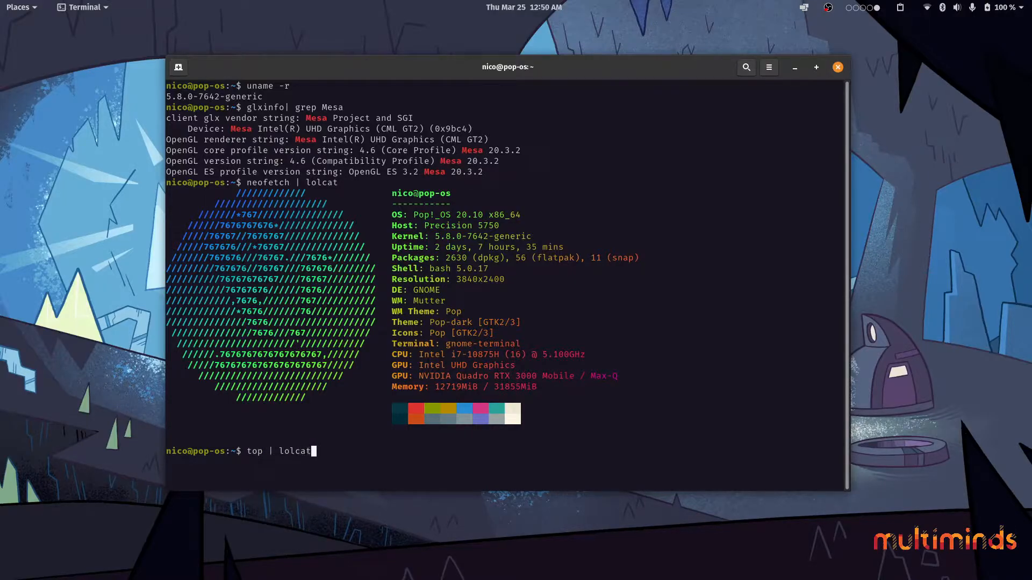
key(Return)
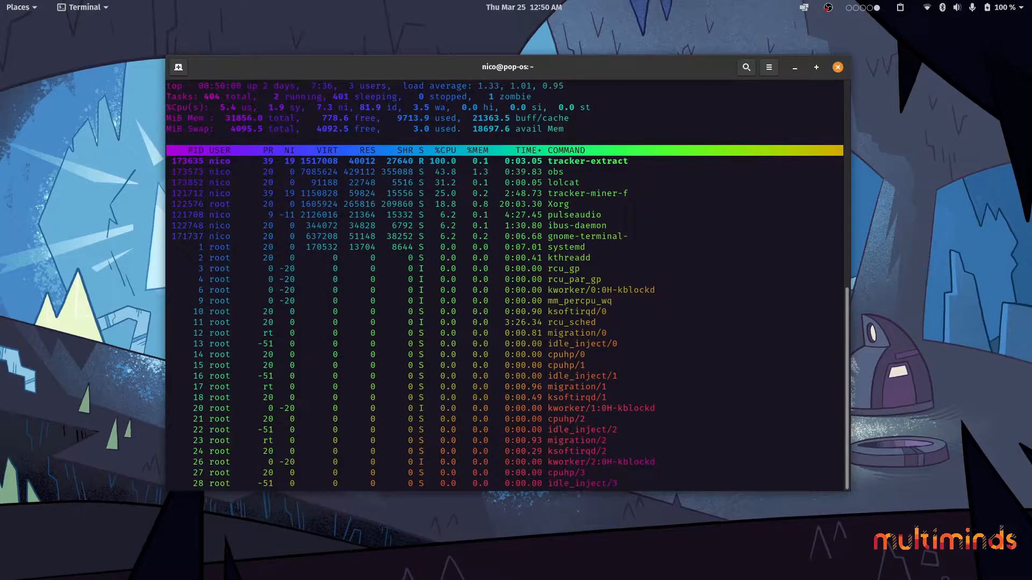